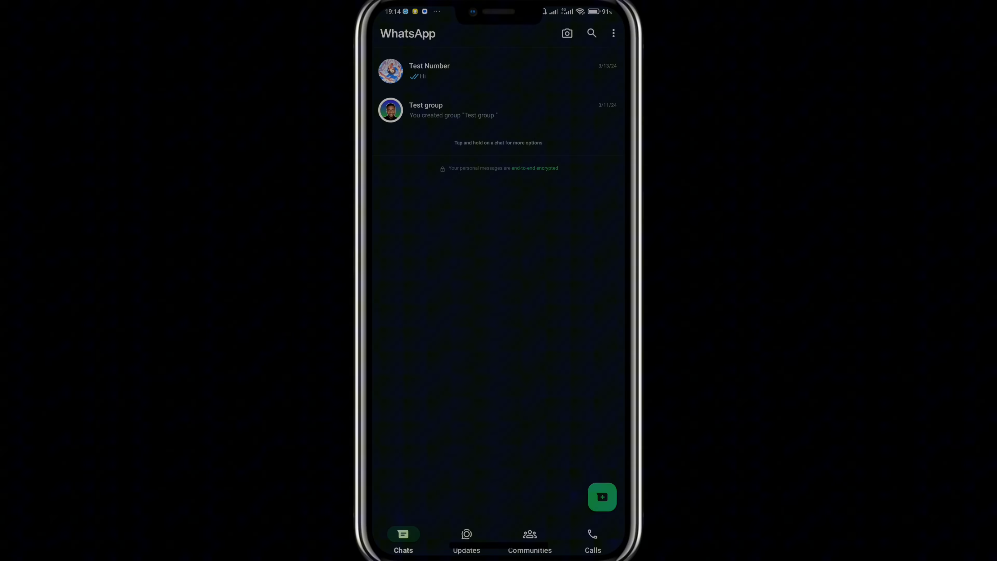
Step: Open the Test Number conversation and its Contact info page
click(430, 71)
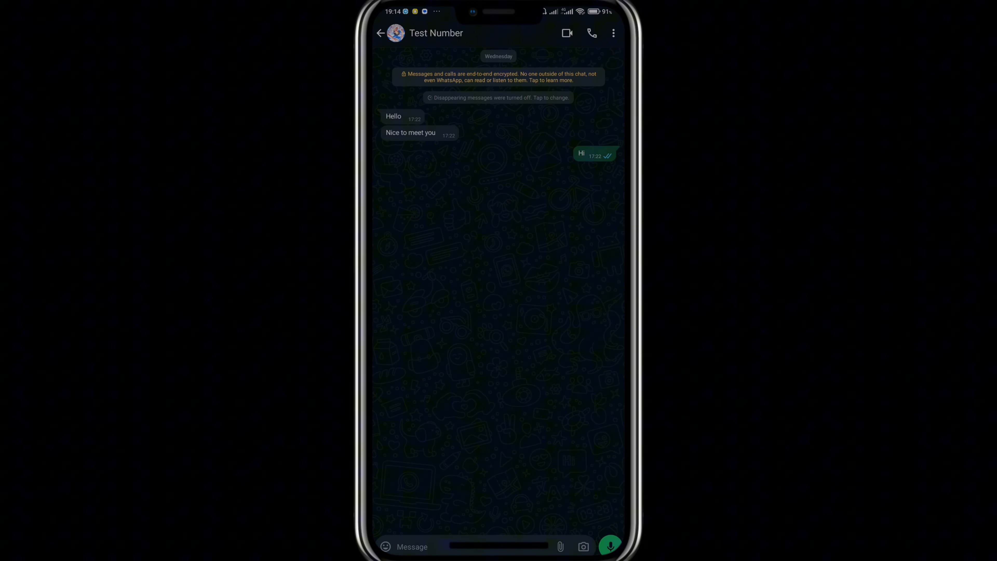
click(436, 33)
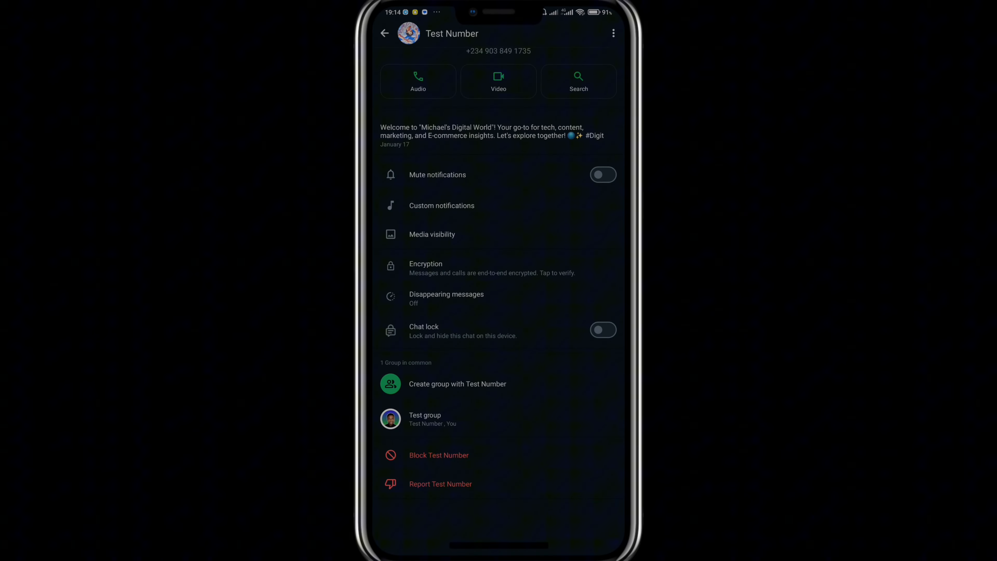
Step: Switch on Chat lock for the Test Number chat and confirm
click(503, 338)
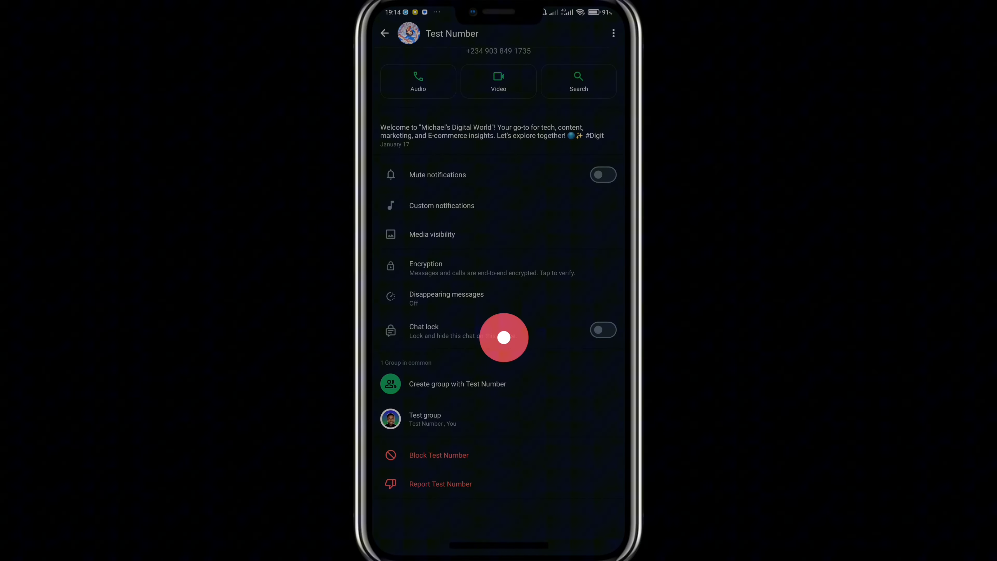
click(603, 330)
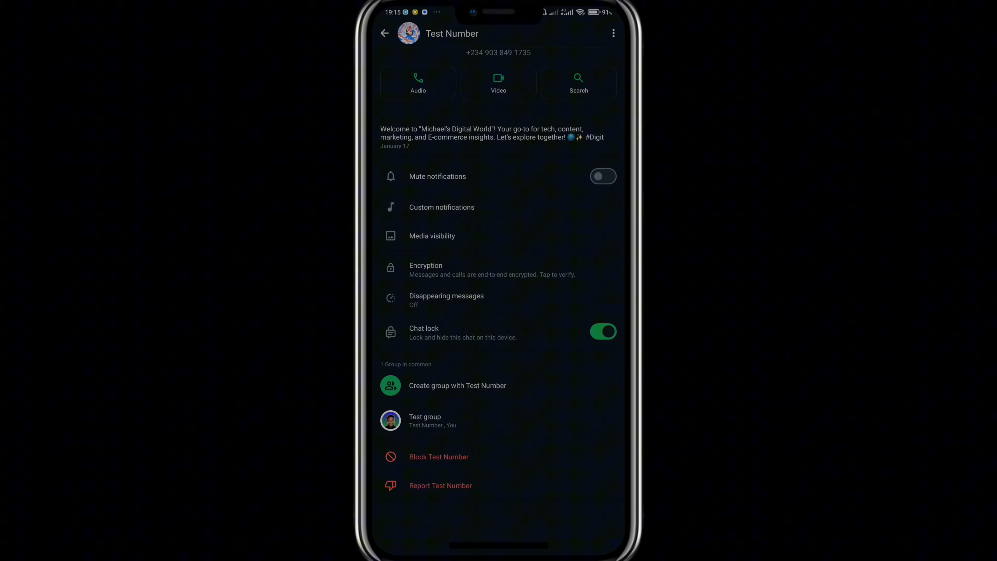
Step: Go back to the Chats list, where Test Number now sits under Locked chats
click(385, 33)
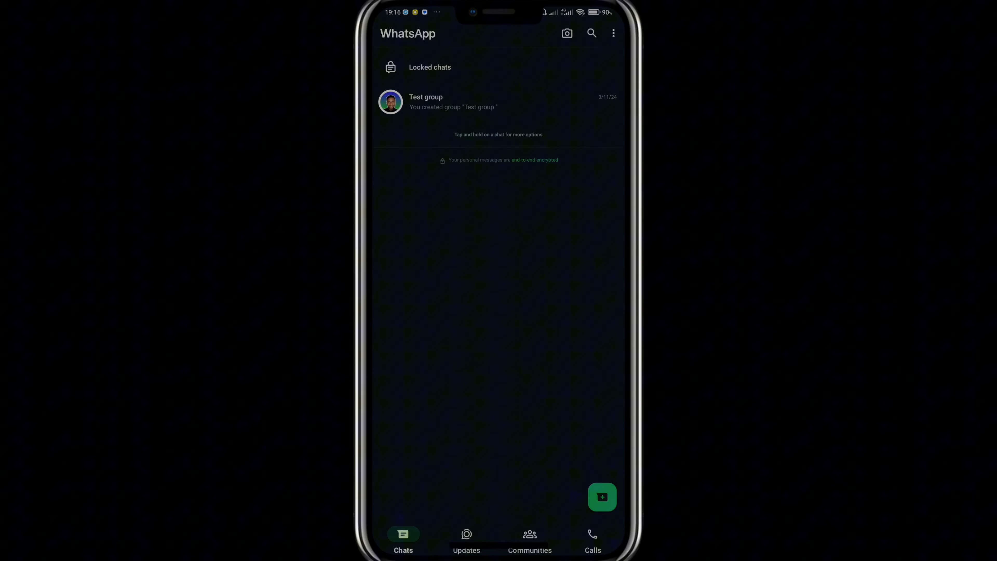
Step: Open Locked chats and reopen the Test Number conversation from it
click(430, 67)
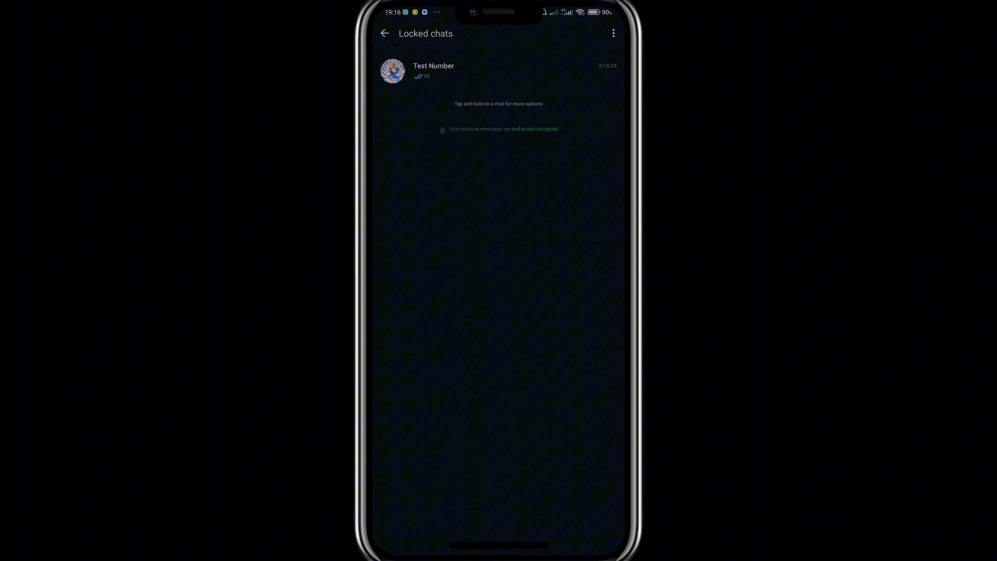
click(445, 70)
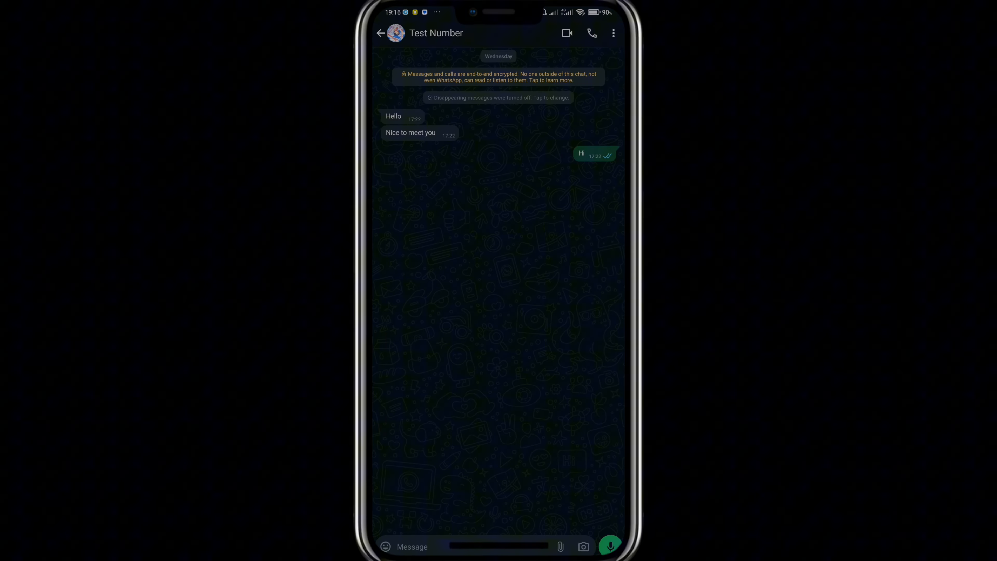